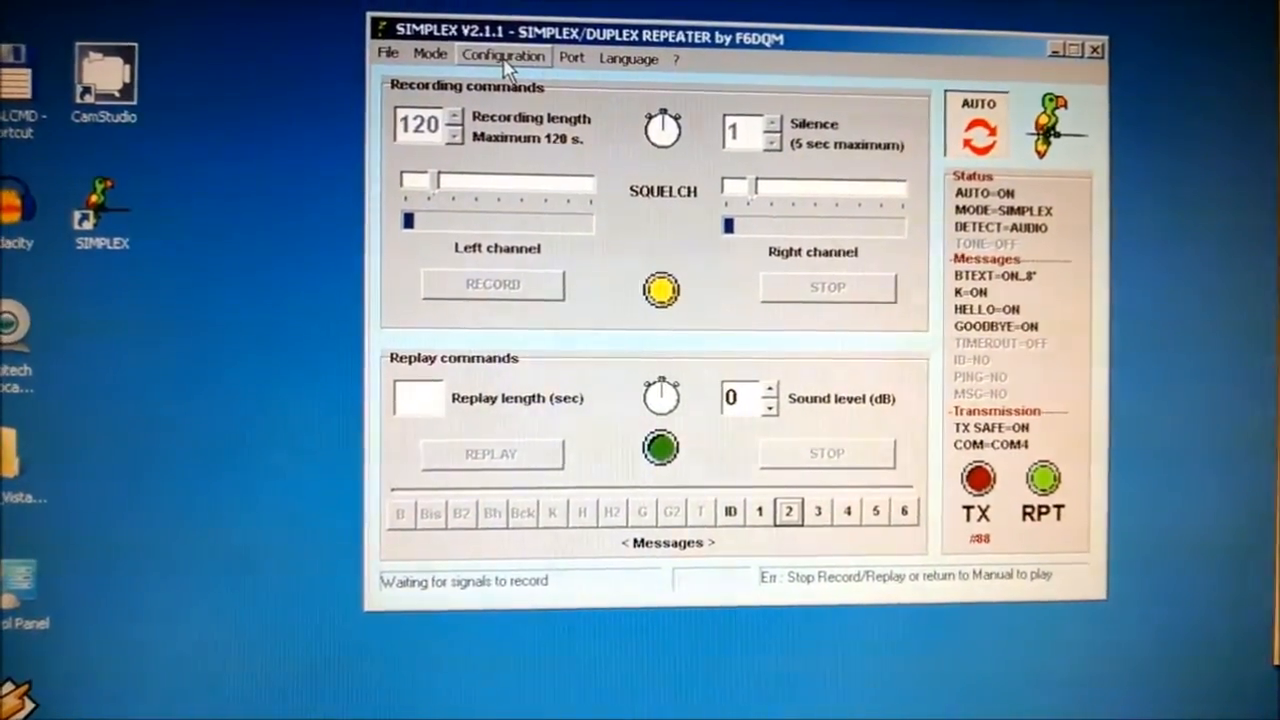
Step: Browse the configuration options, viewing beacon and opening-tone settings without changing them
{"action": "left_click", "coordinate": [503, 55]}
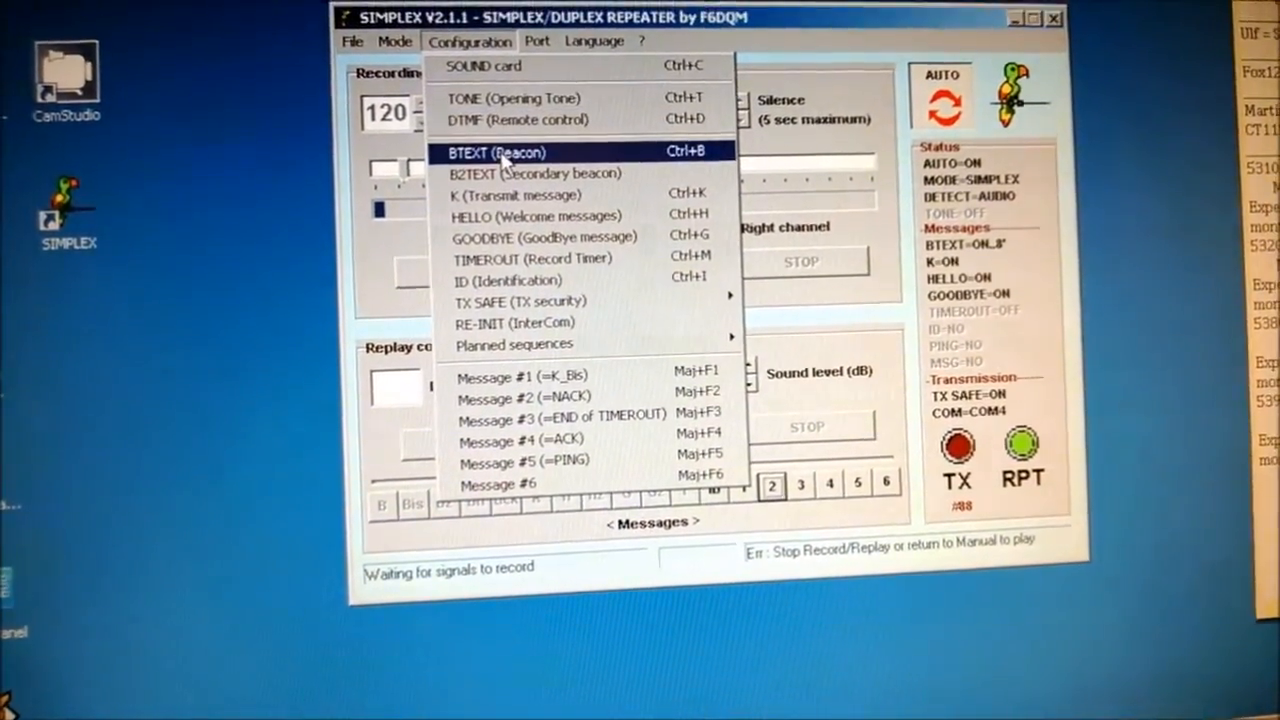
{"action": "left_click", "coordinate": [494, 152]}
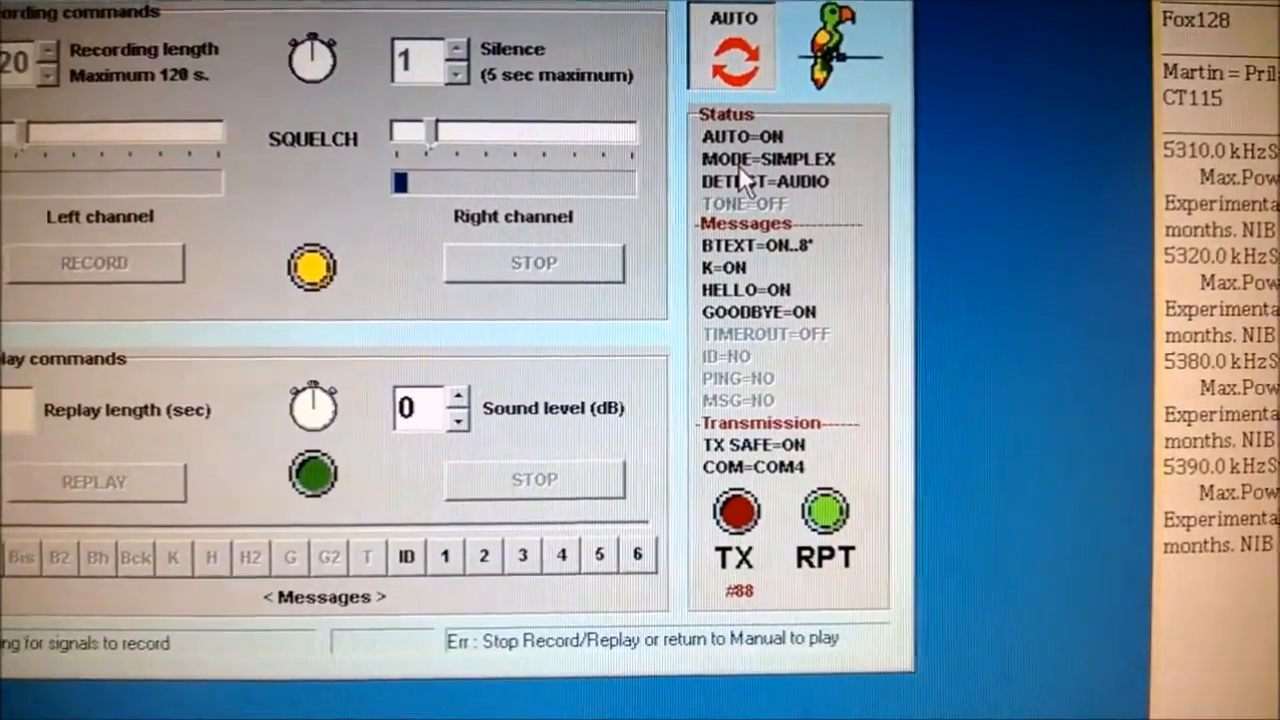
{"action": "mouse_move", "coordinate": [733, 30]}
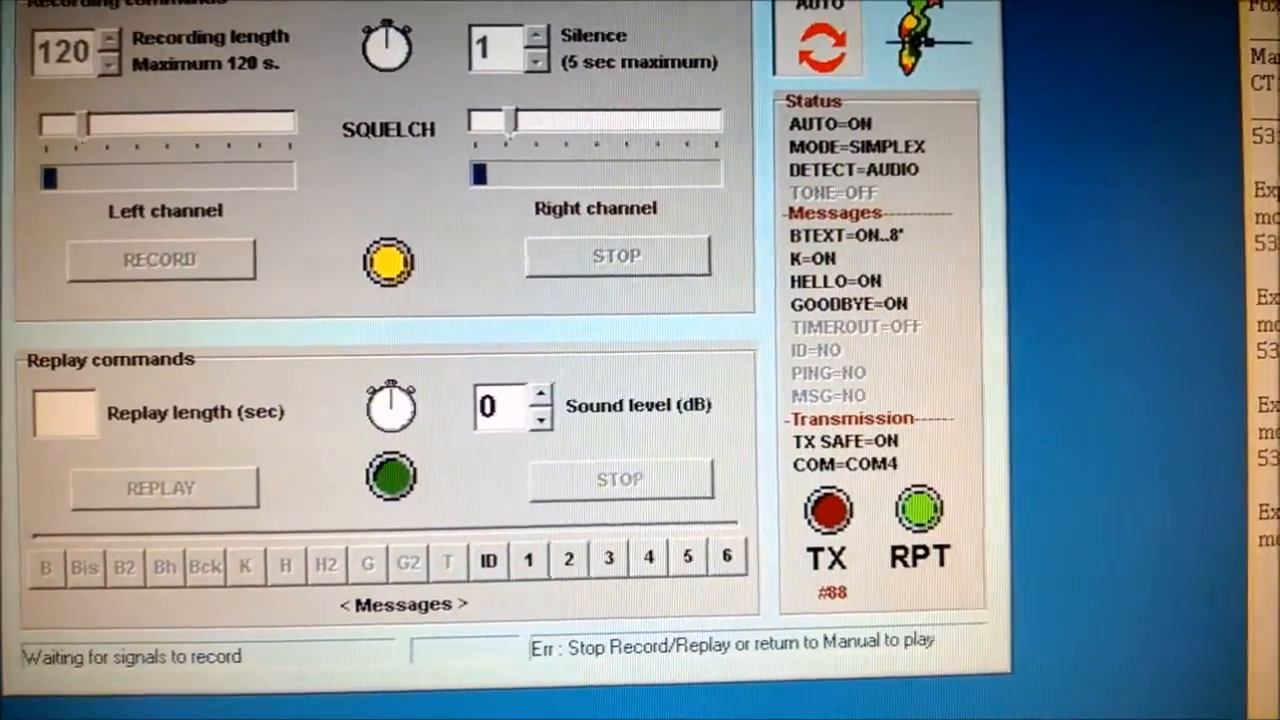
{"action": "left_click", "coordinate": [234, 43]}
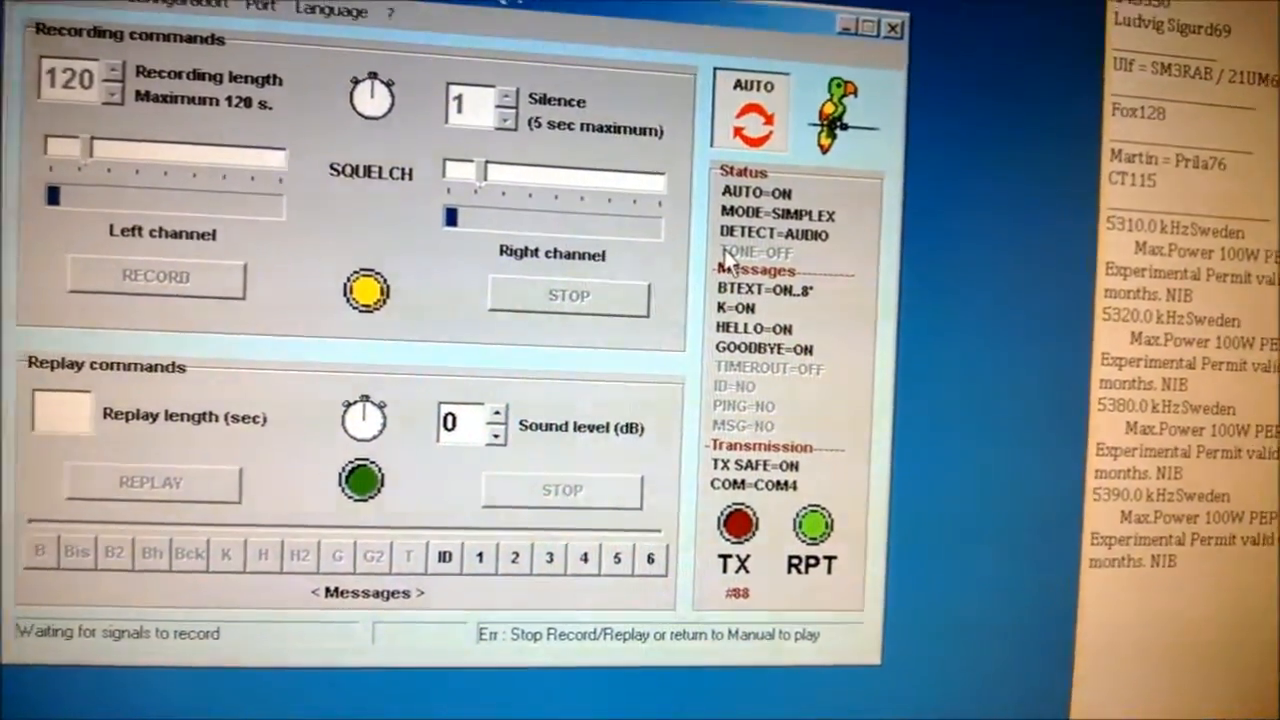
{"action": "left_click", "coordinate": [180, 10]}
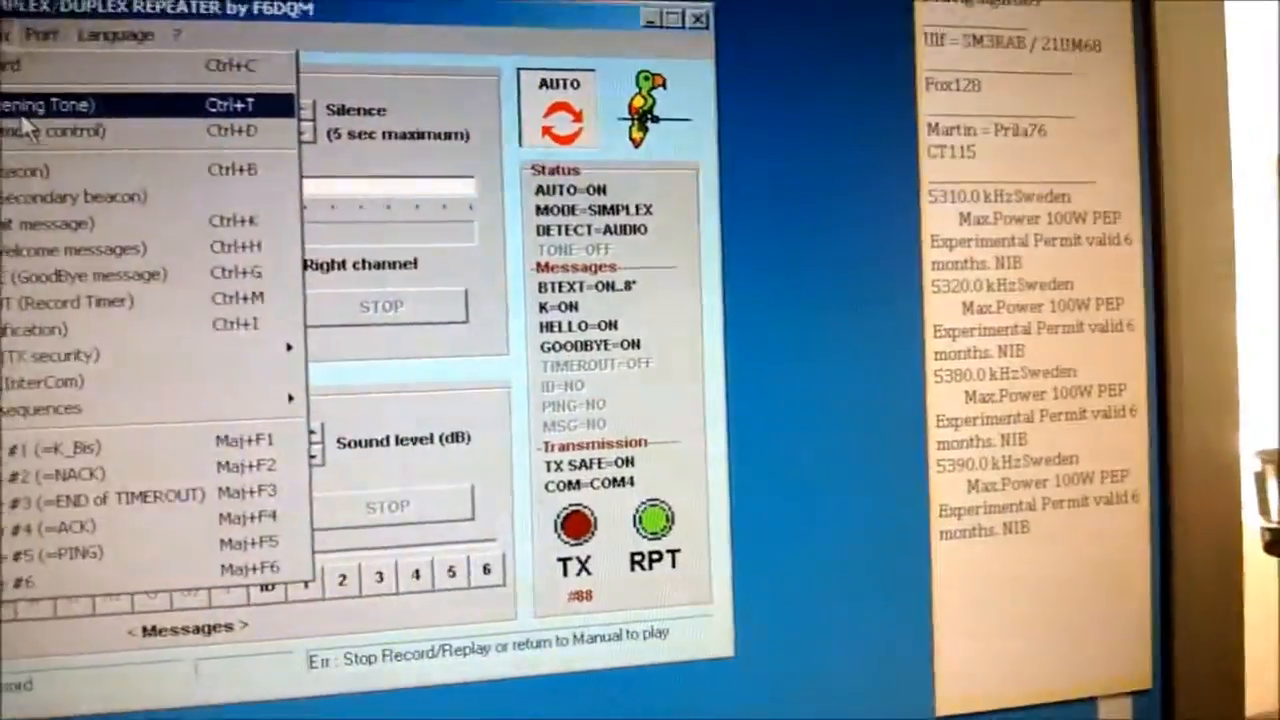
{"action": "left_click", "coordinate": [47, 104]}
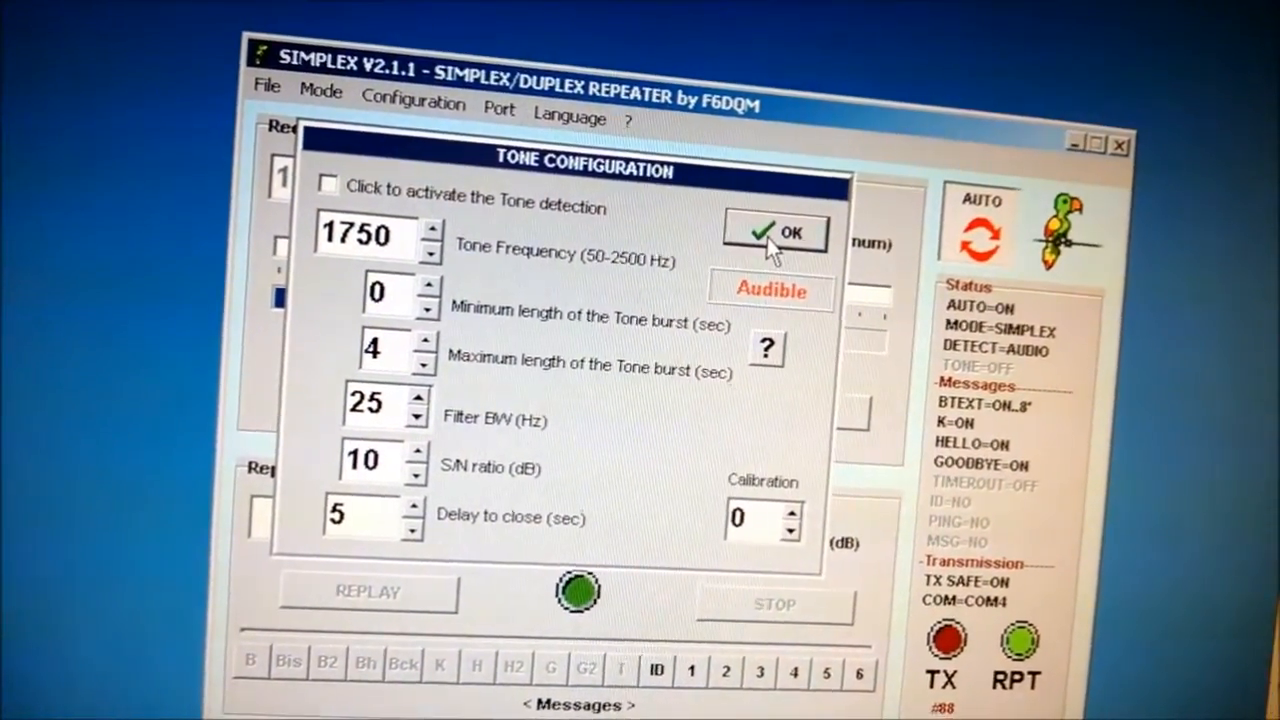
{"action": "left_click", "coordinate": [778, 234]}
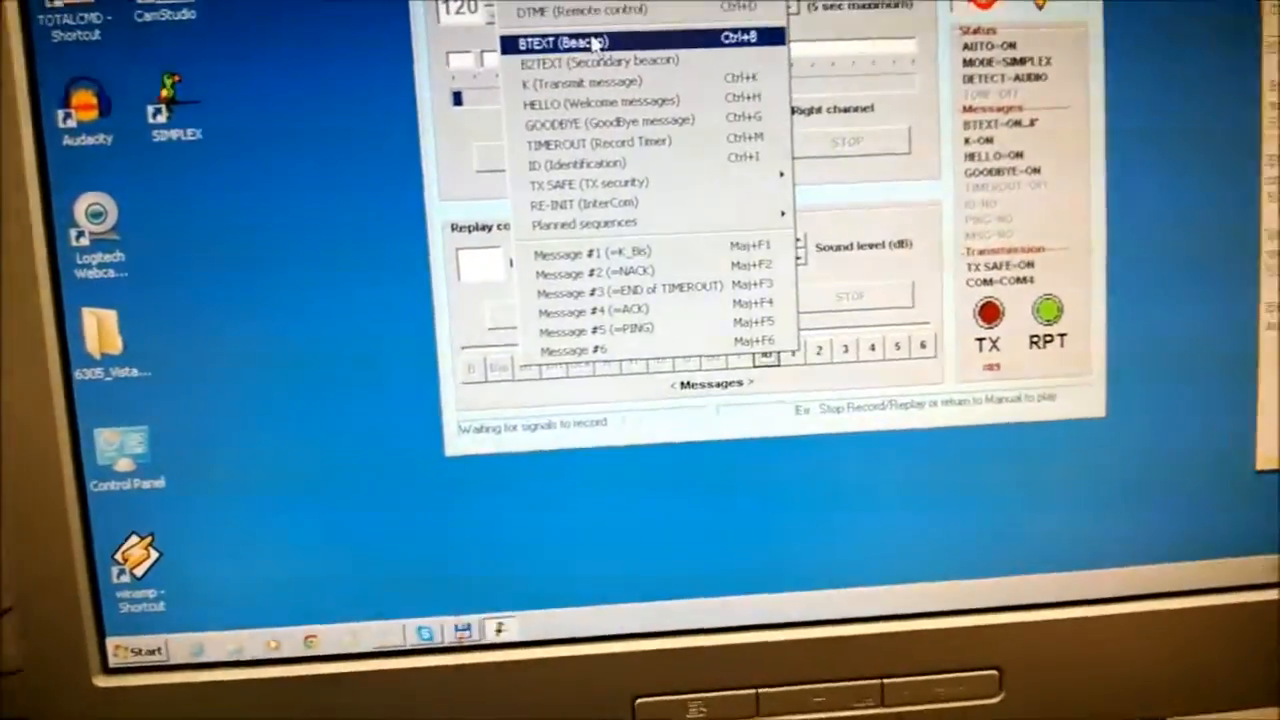
Step: Step the Beacon Period spinner down from 8 to 5 minutes and confirm
{"action": "left_click", "coordinate": [560, 40]}
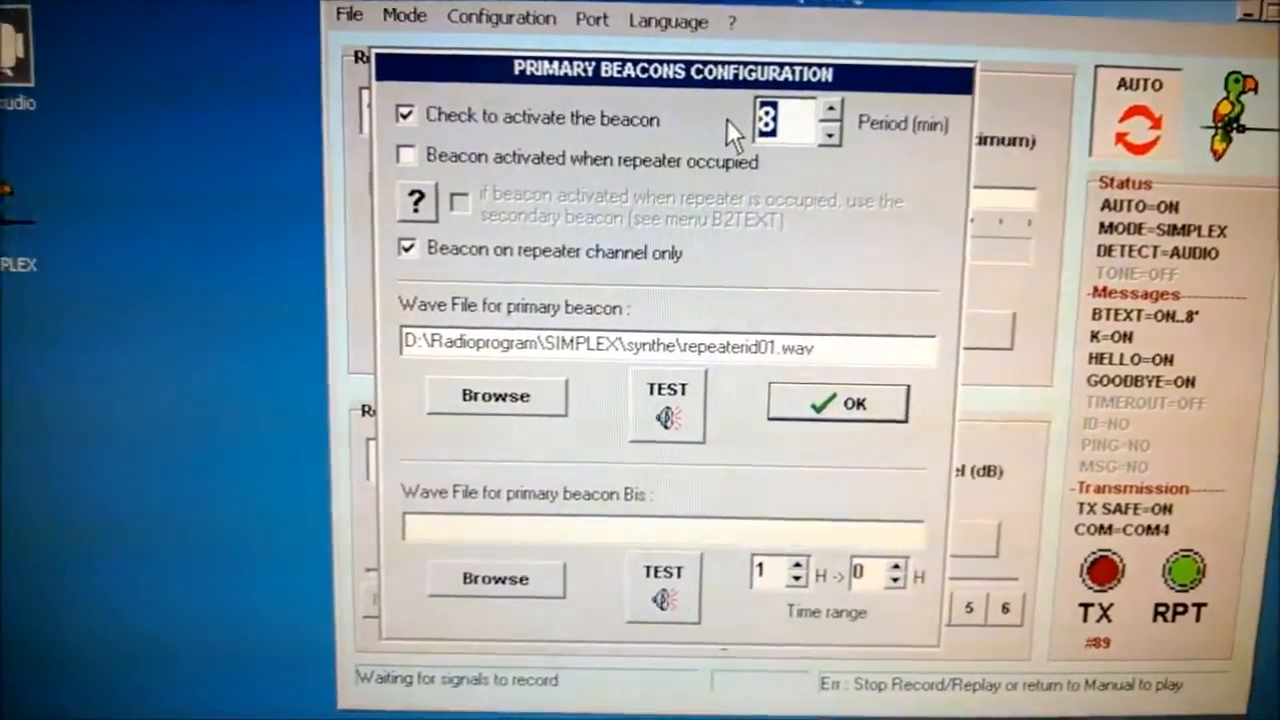
{"action": "left_click", "coordinate": [831, 139]}
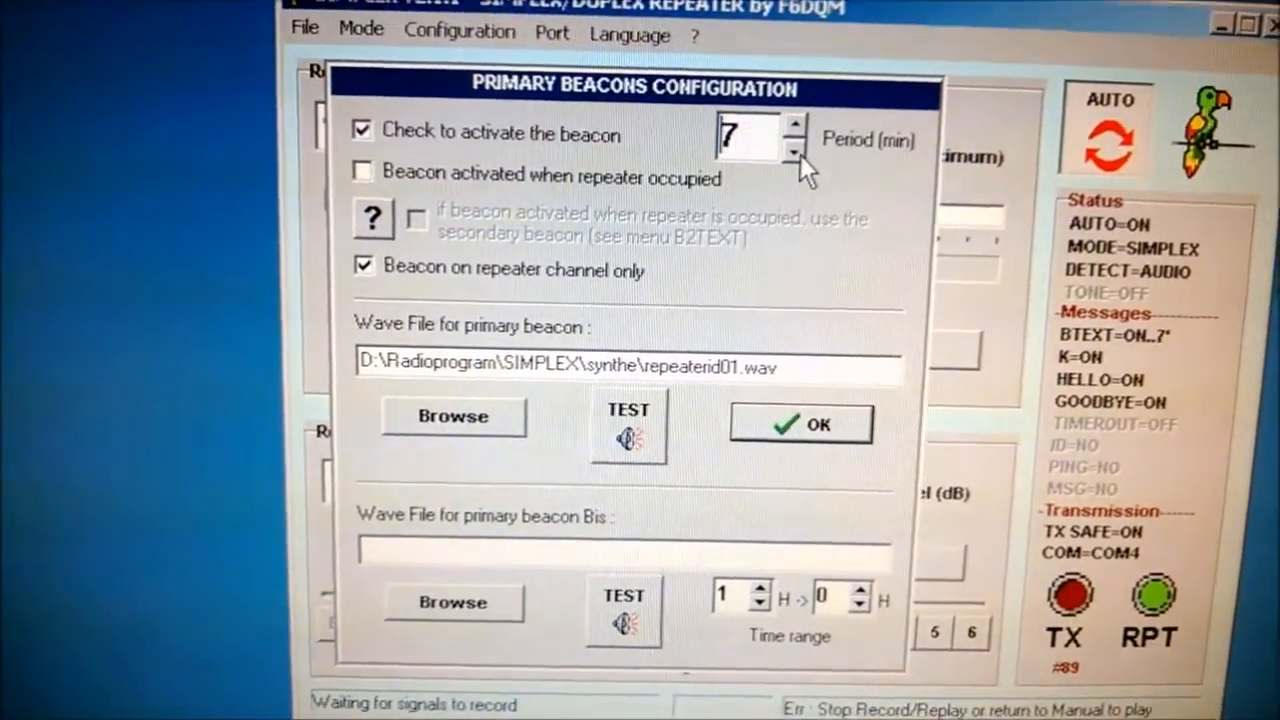
{"action": "left_click", "coordinate": [792, 151]}
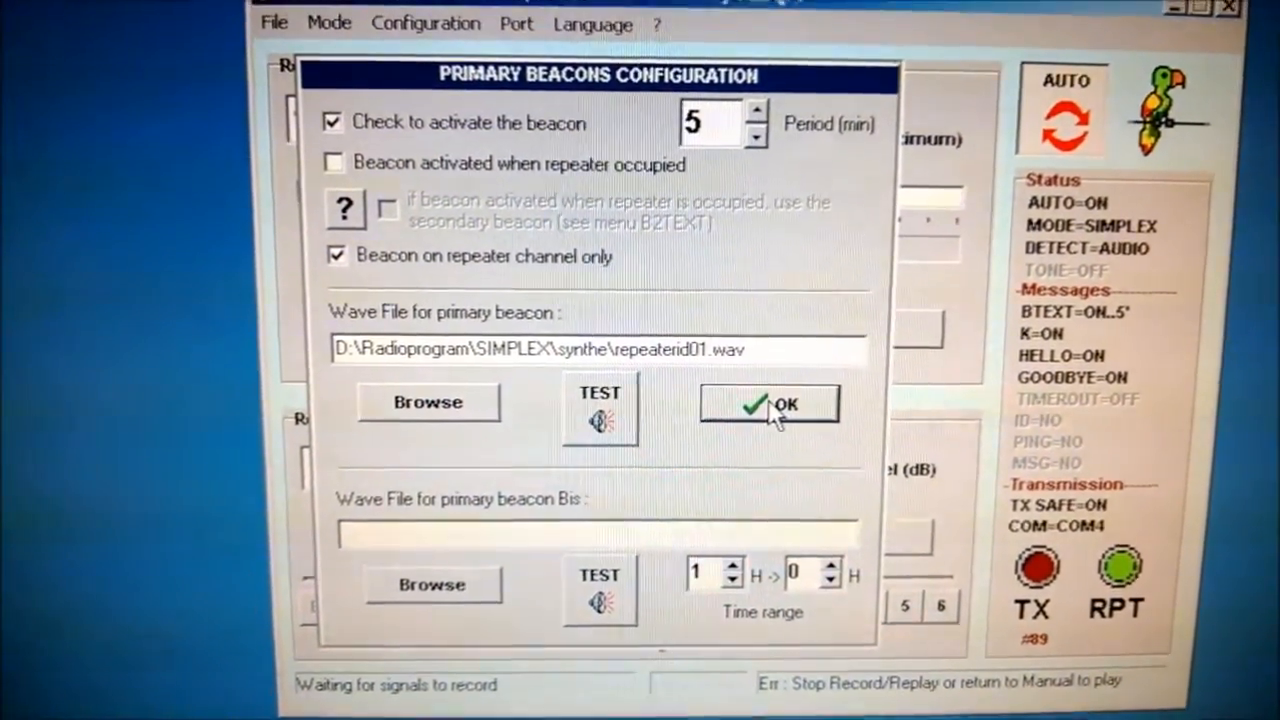
{"action": "left_click", "coordinate": [769, 404]}
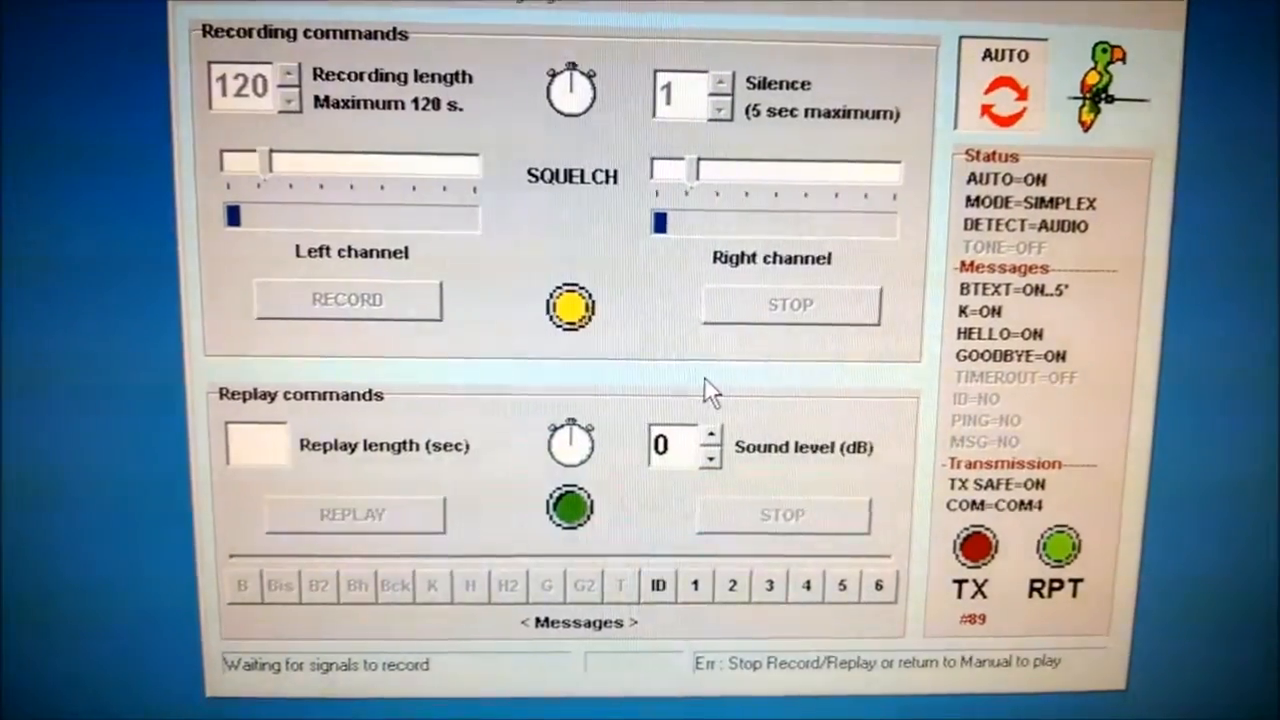